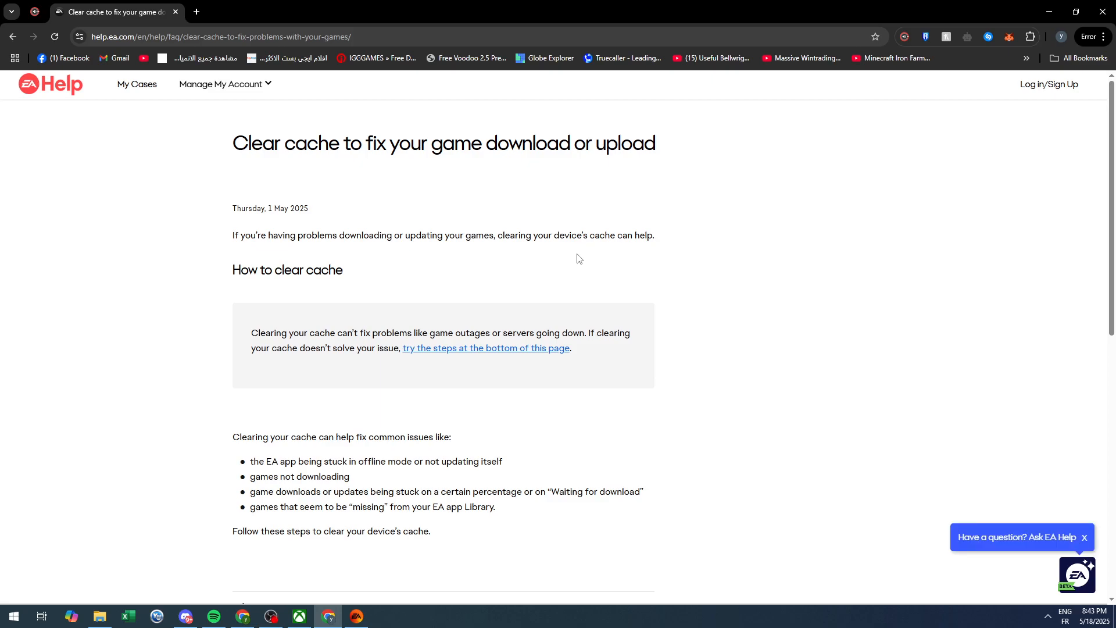
pyautogui.moveTo(656, 290)
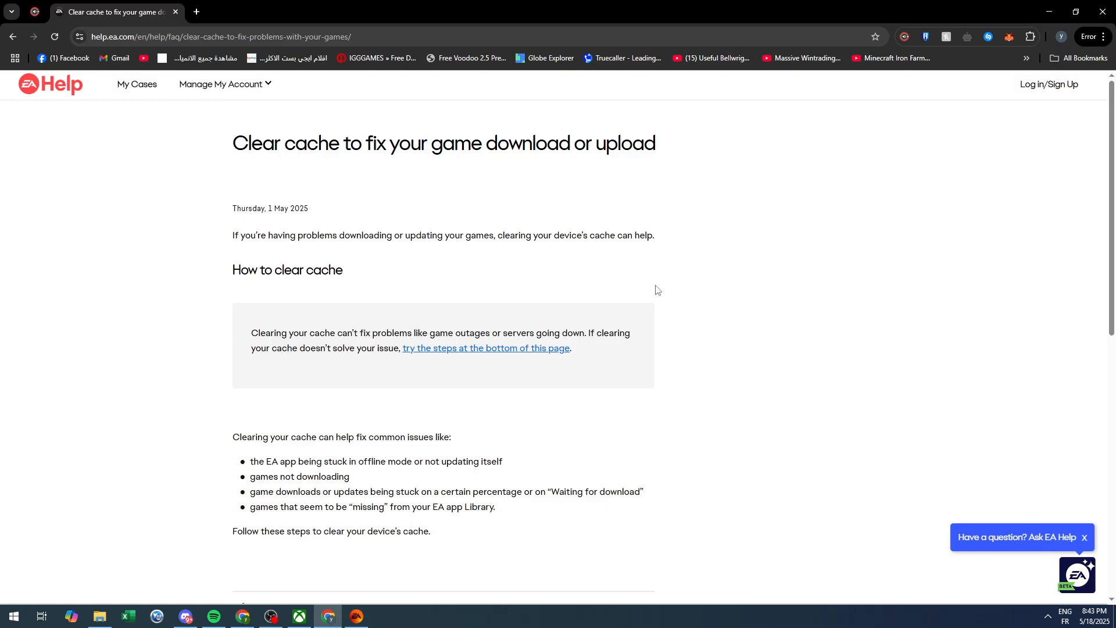
pyautogui.moveTo(651, 292)
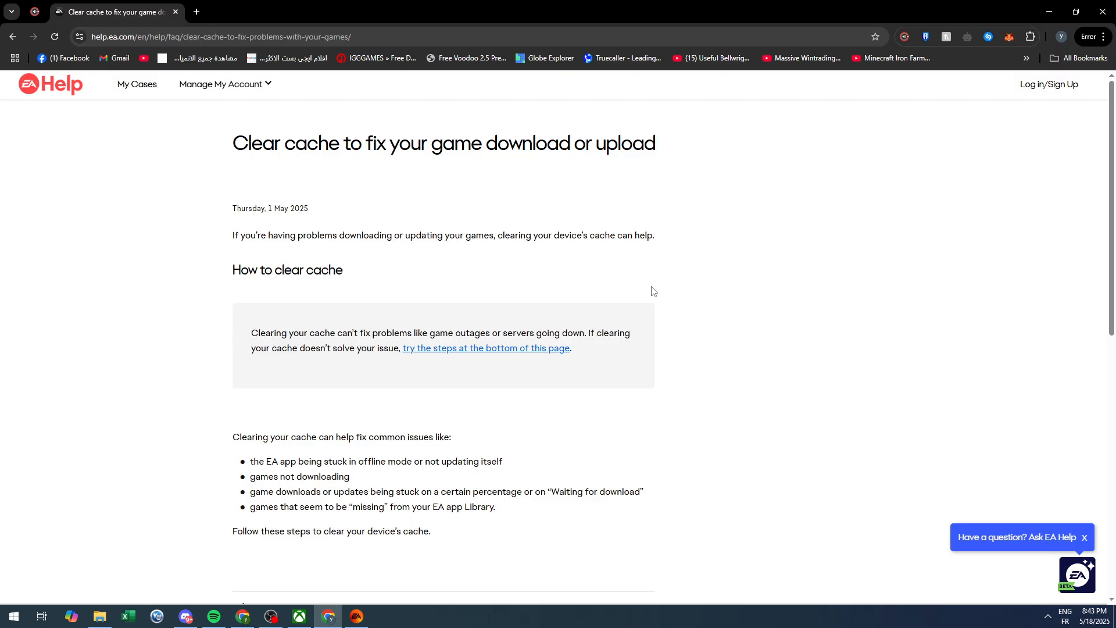
pyautogui.moveTo(702, 302)
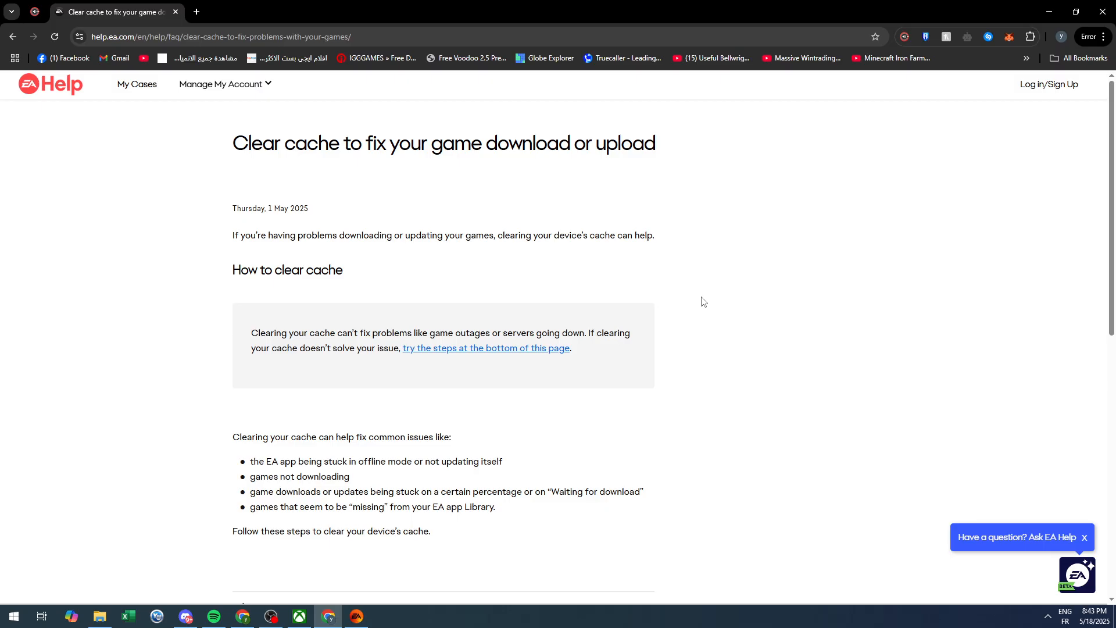
pyautogui.moveTo(646, 227)
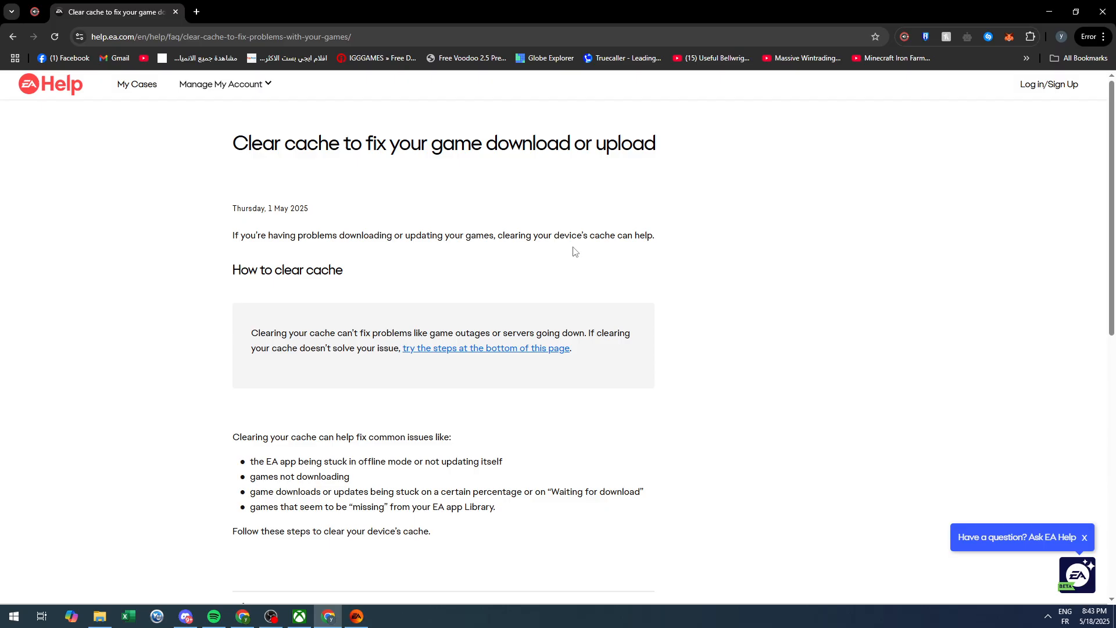
pyautogui.moveTo(571, 251)
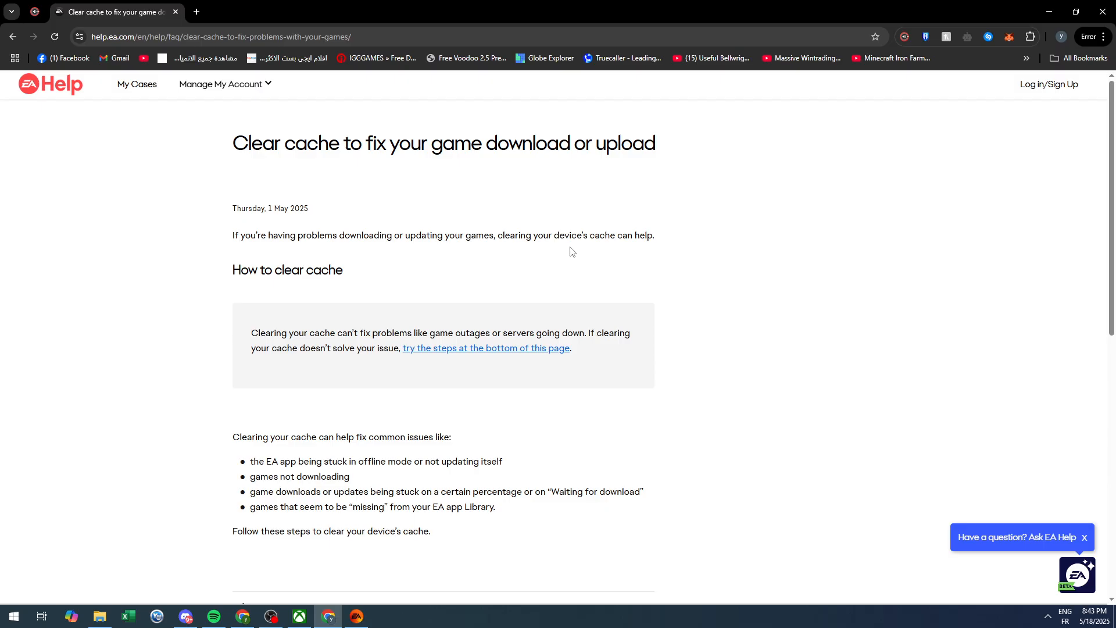
pyautogui.moveTo(351, 259)
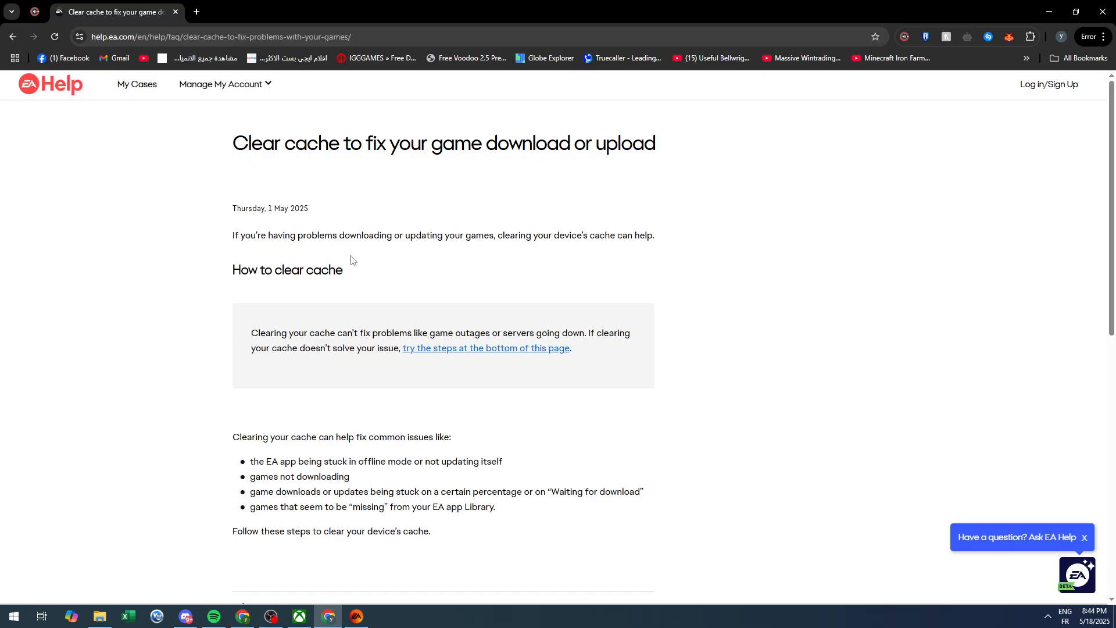
pyautogui.moveTo(358, 265)
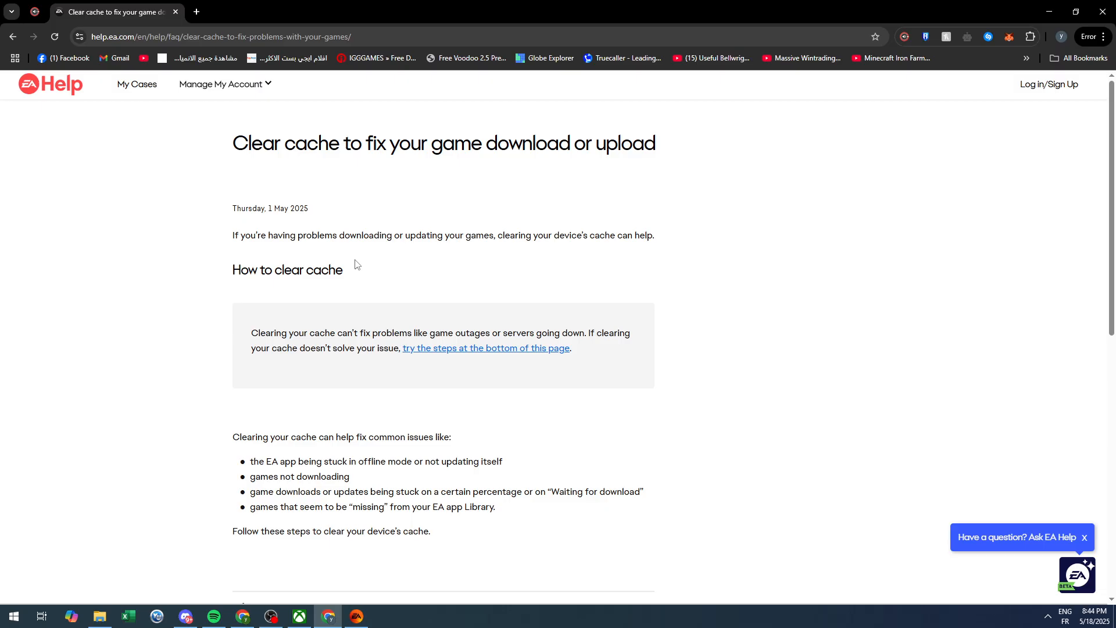
# - Scroll down while Disk Cleanup for drive C: loads its Files to delete list
pyautogui.scroll(-3)
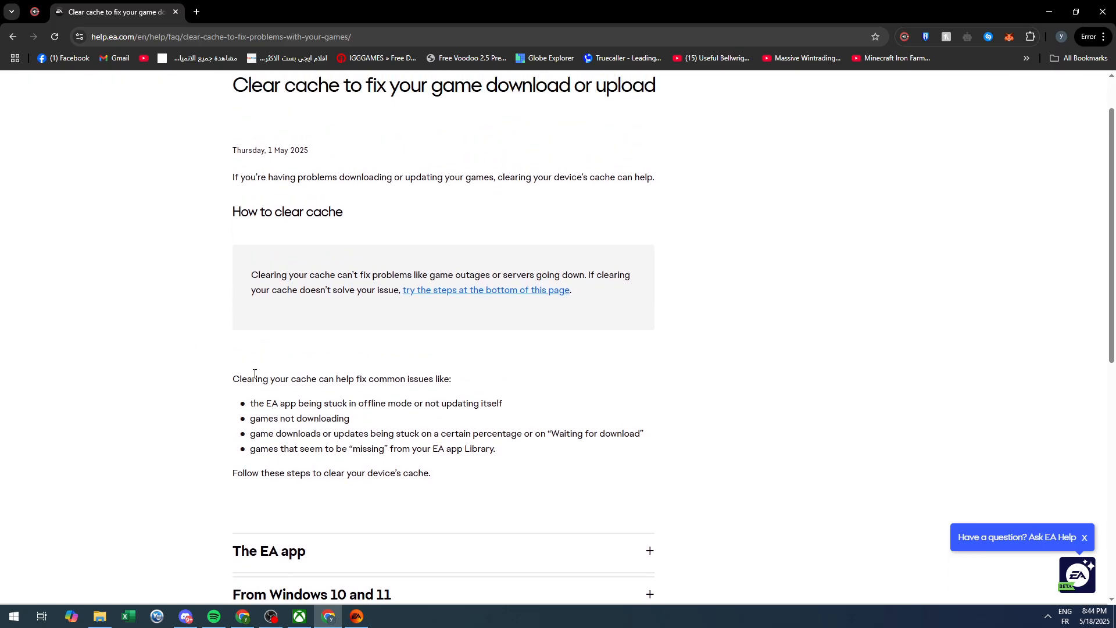
pyautogui.moveTo(351, 389)
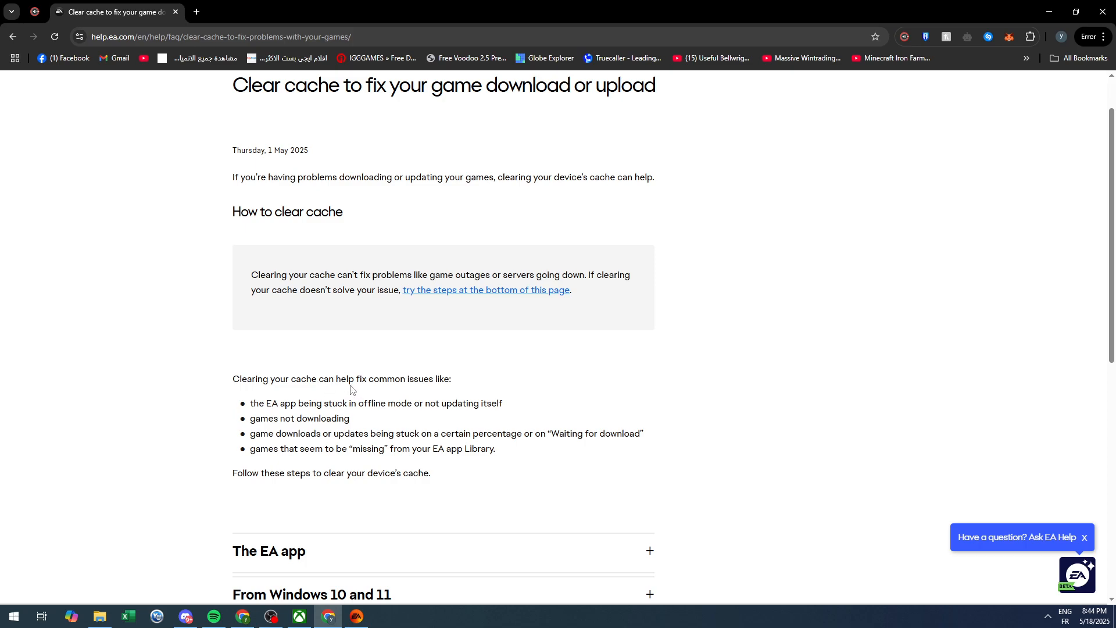
pyautogui.scroll(-3)
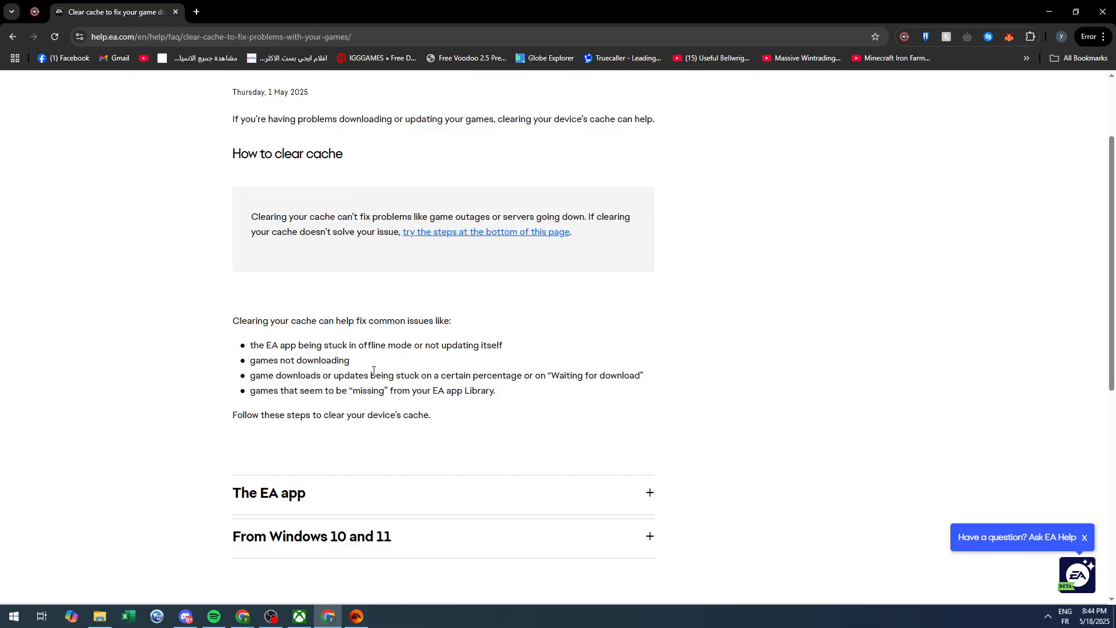
pyautogui.scroll(-3)
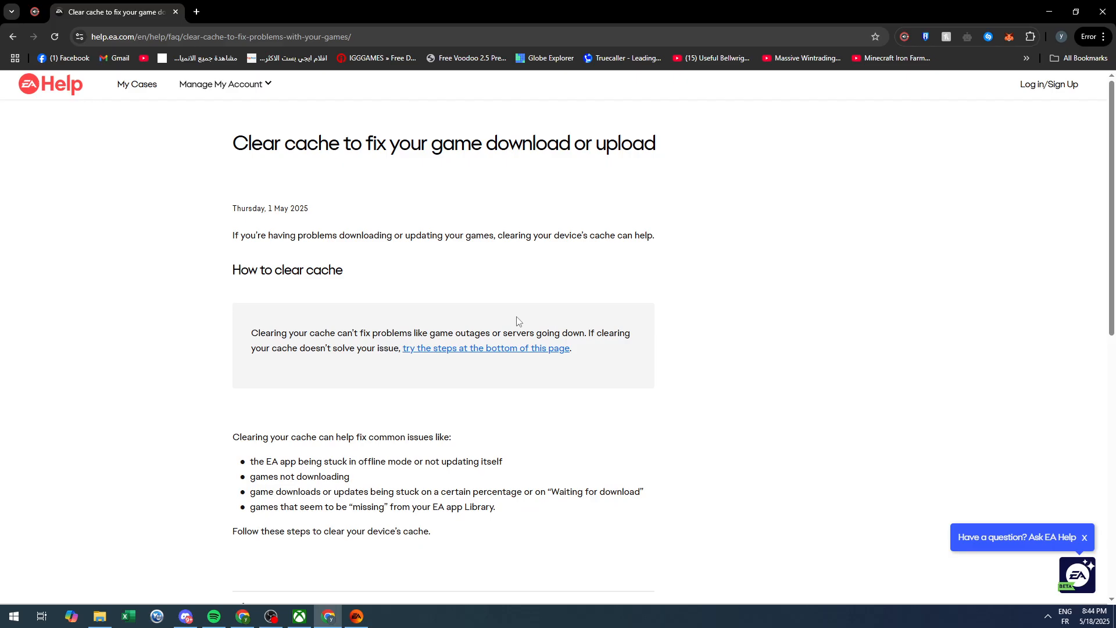
pyautogui.moveTo(508, 320)
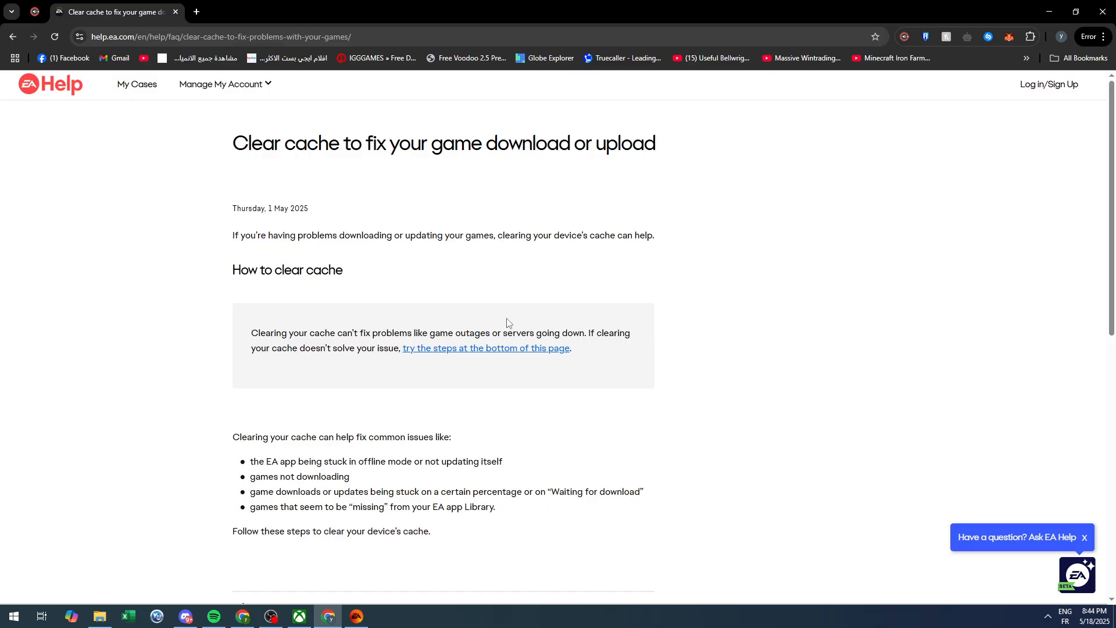
pyautogui.moveTo(100, 555)
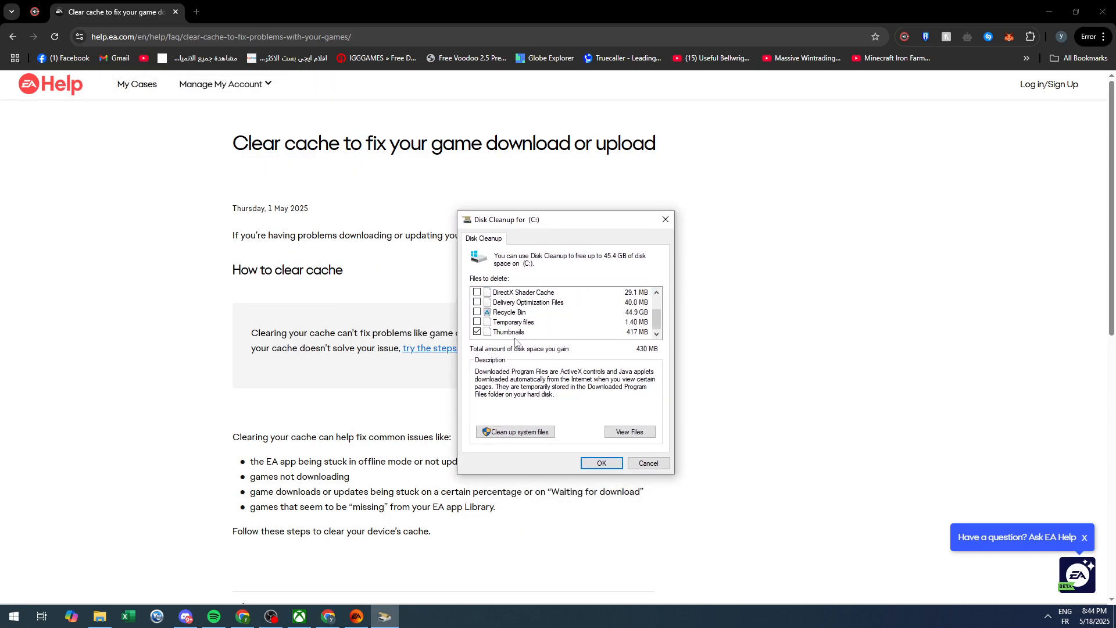
pyautogui.moveTo(509, 236)
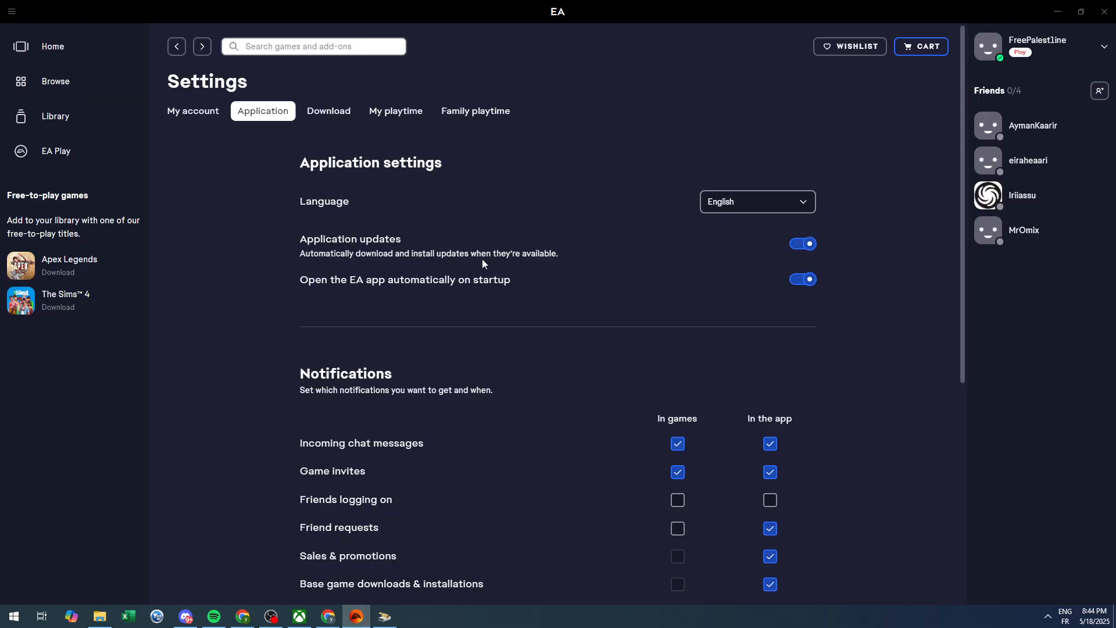
pyautogui.moveTo(383, 137)
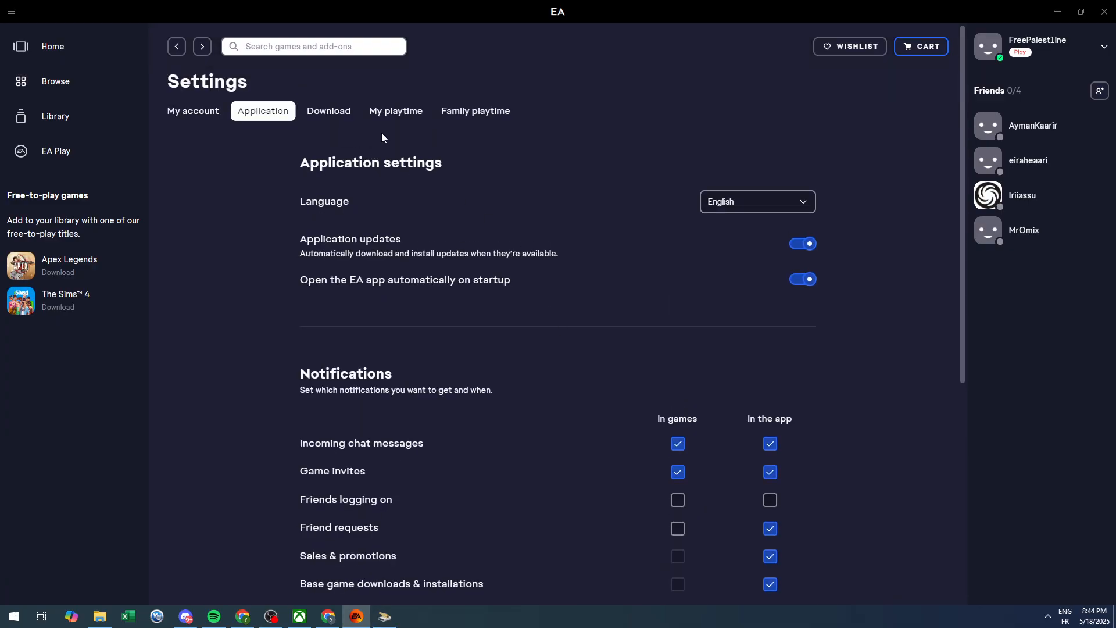
# - Open the EA app's Application settings with language, update and notification options
pyautogui.click(396, 111)
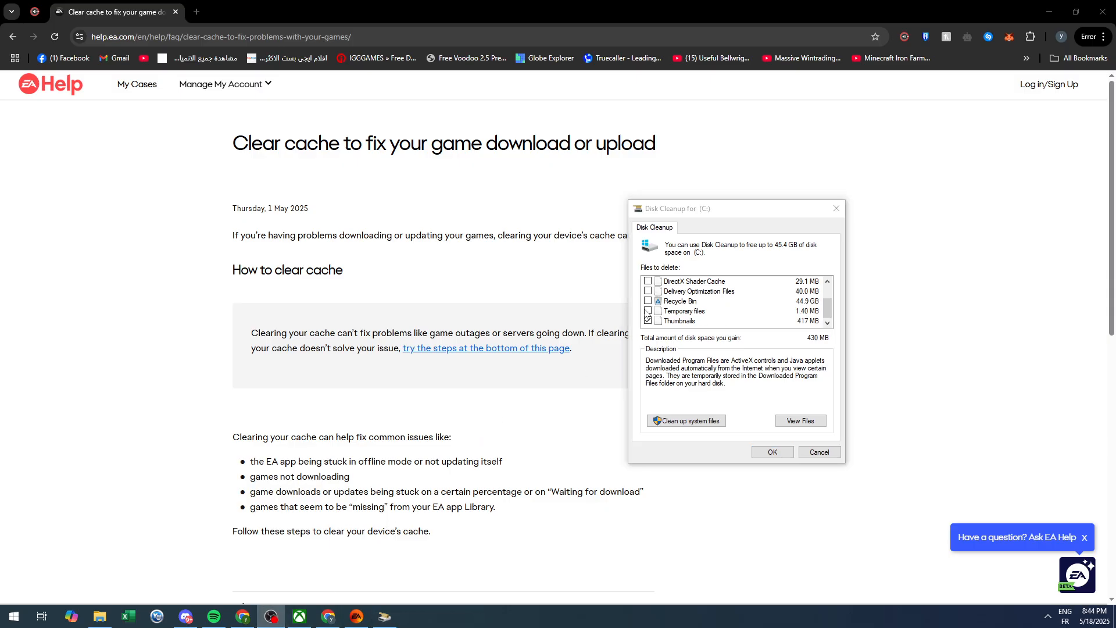
# - Tick Temporary files and Delivery Optimization Files in Disk Cleanup's deletion list
pyautogui.click(648, 300)
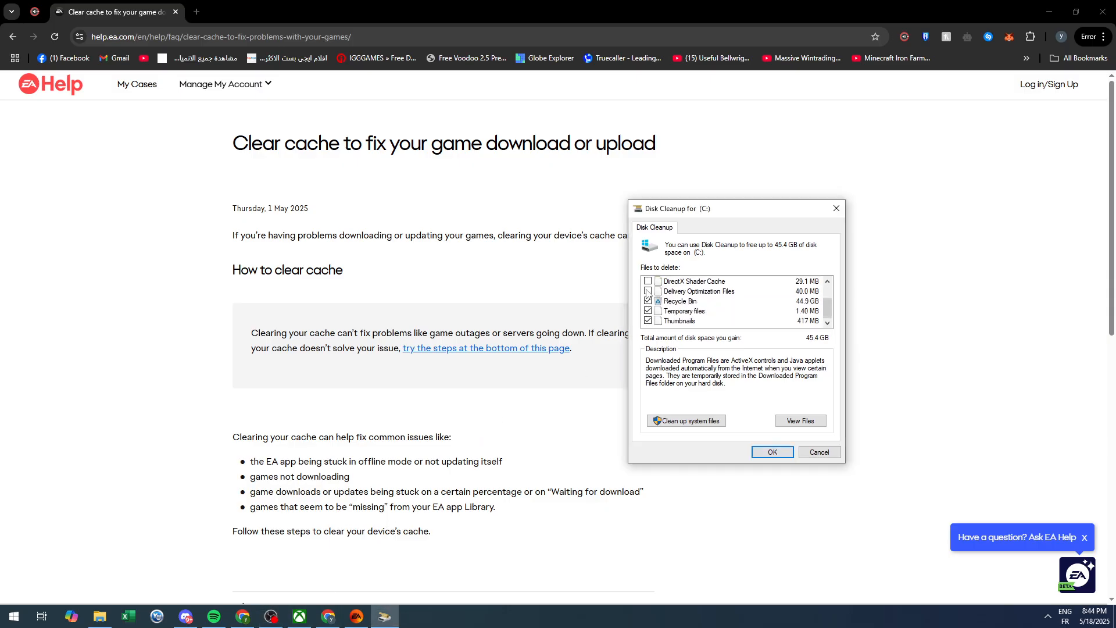
pyautogui.click(686, 420)
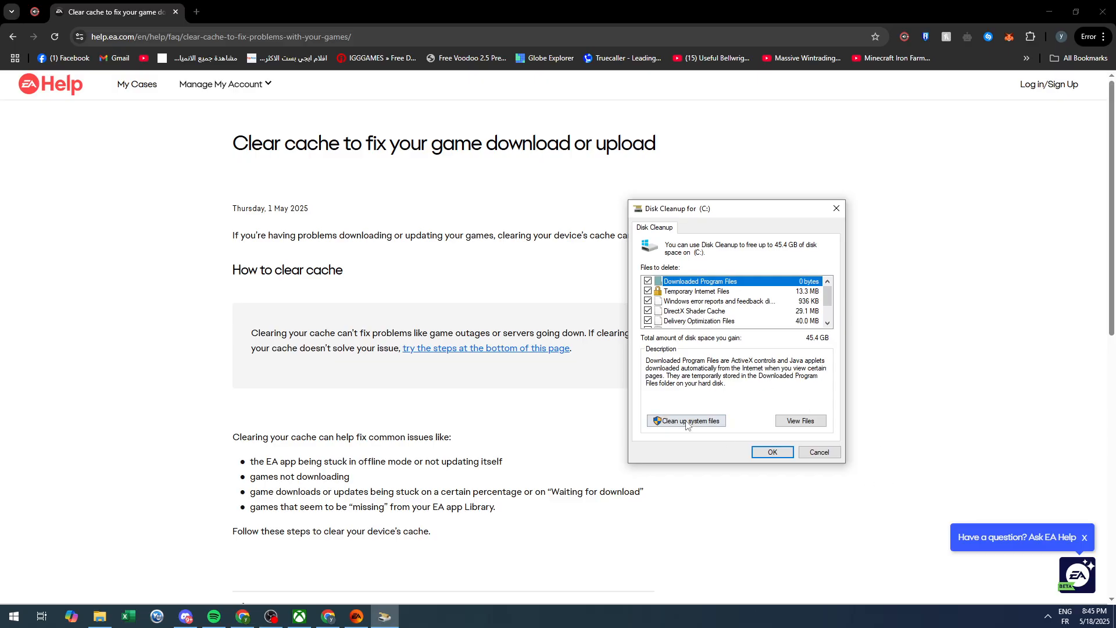
pyautogui.click(686, 421)
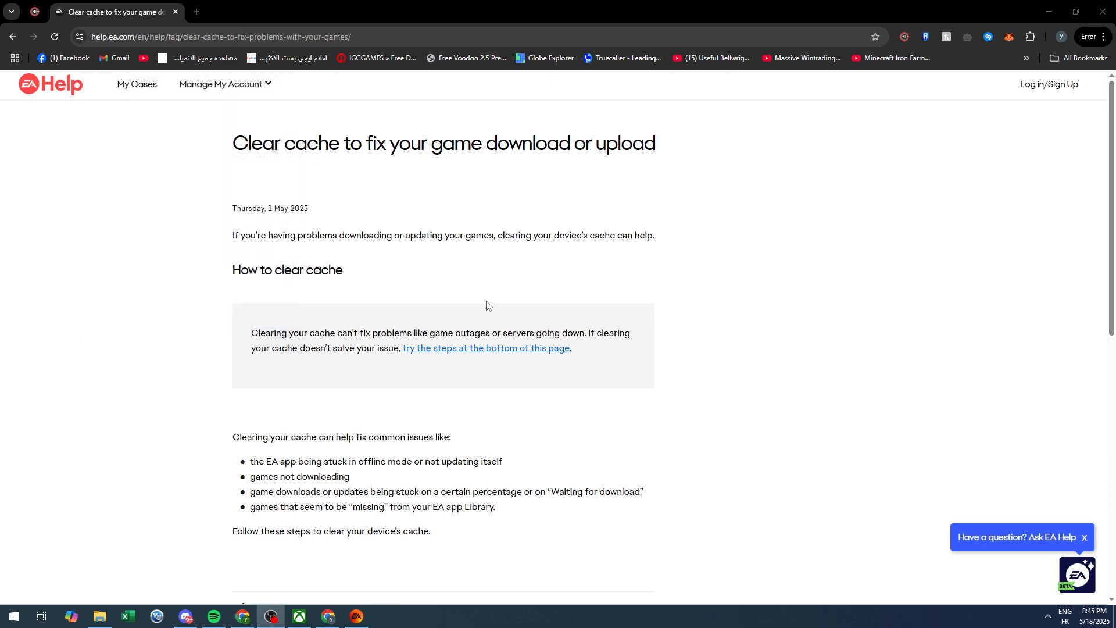
pyautogui.moveTo(472, 312)
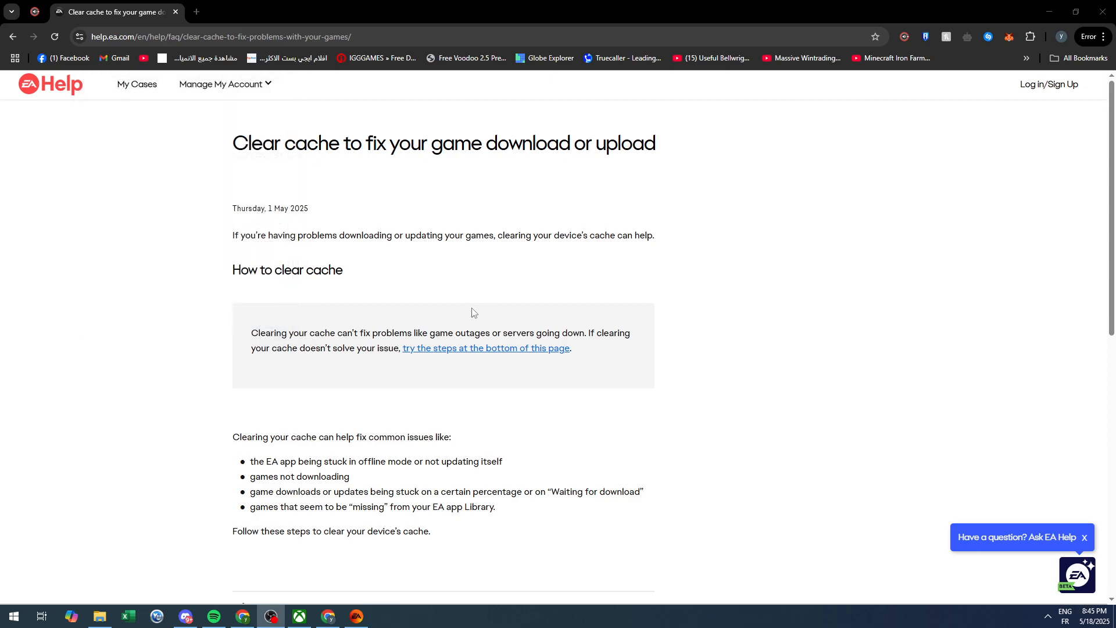
pyautogui.moveTo(325, 436)
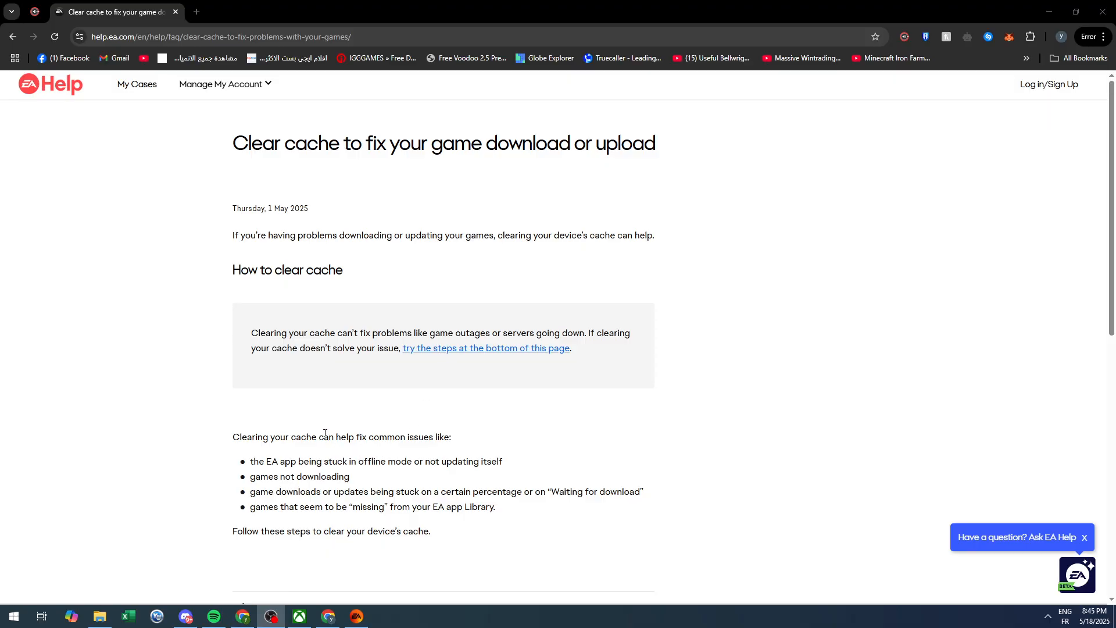
pyautogui.moveTo(315, 436)
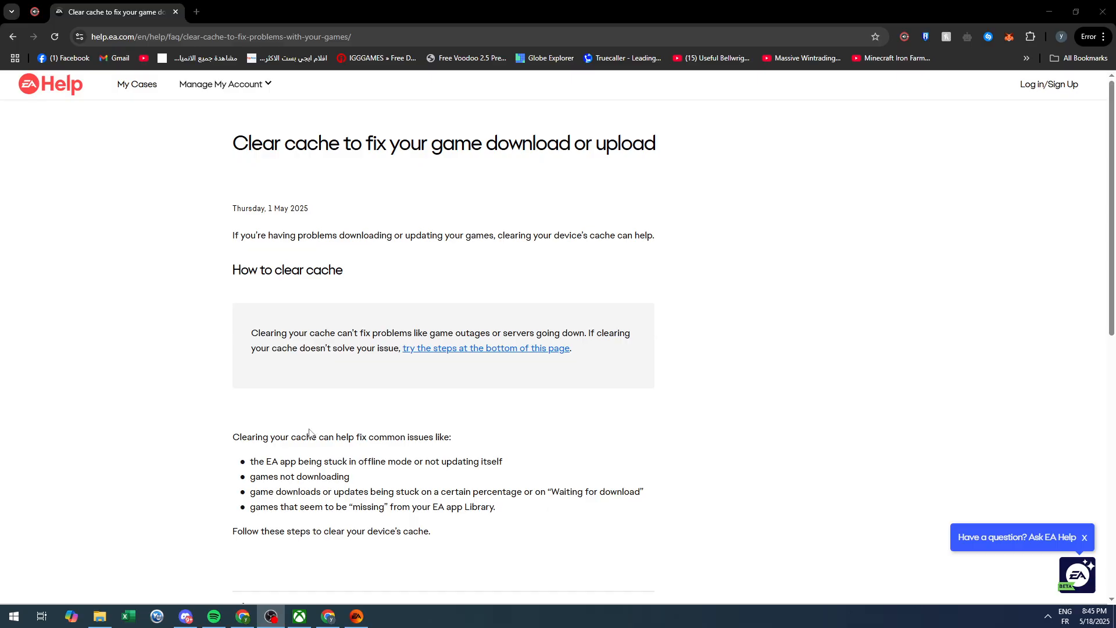
pyautogui.moveTo(443, 467)
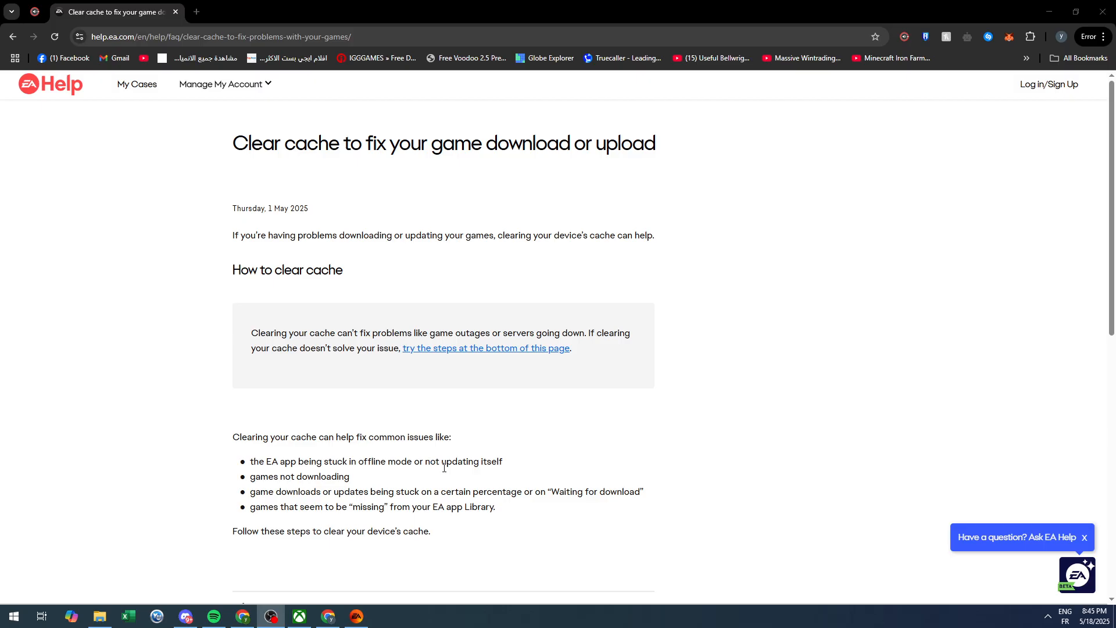
pyautogui.moveTo(378, 458)
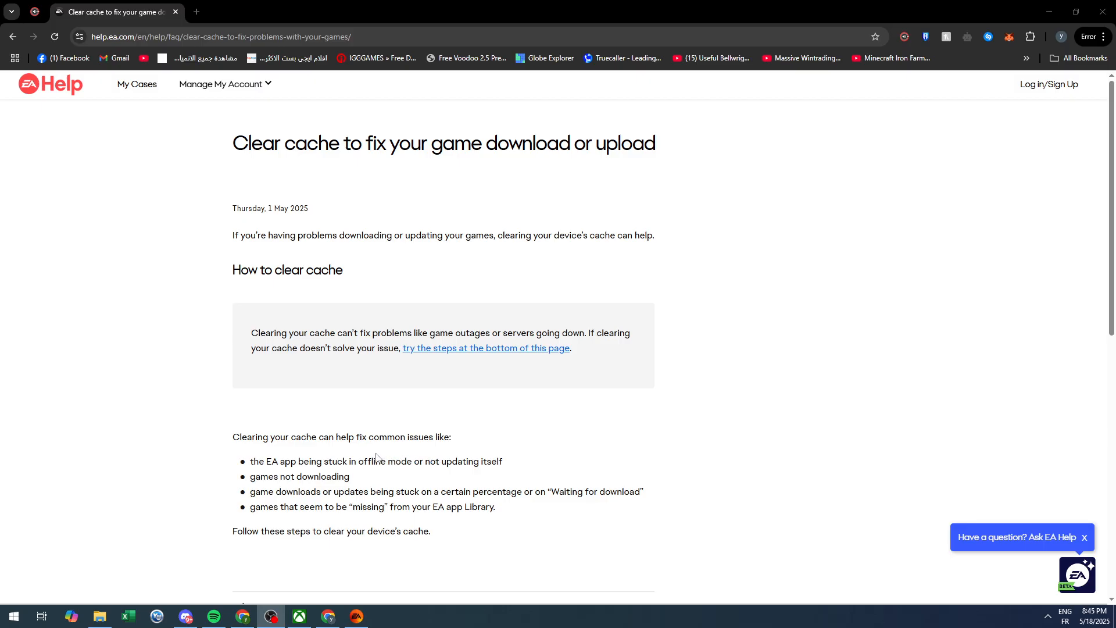
pyautogui.moveTo(366, 454)
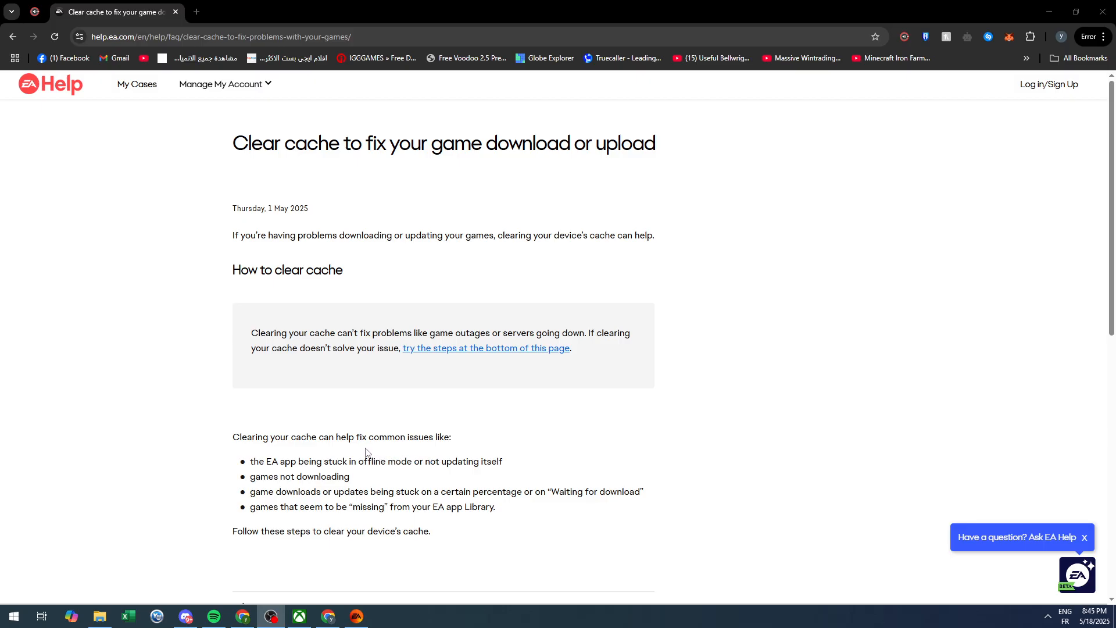
pyautogui.moveTo(365, 448)
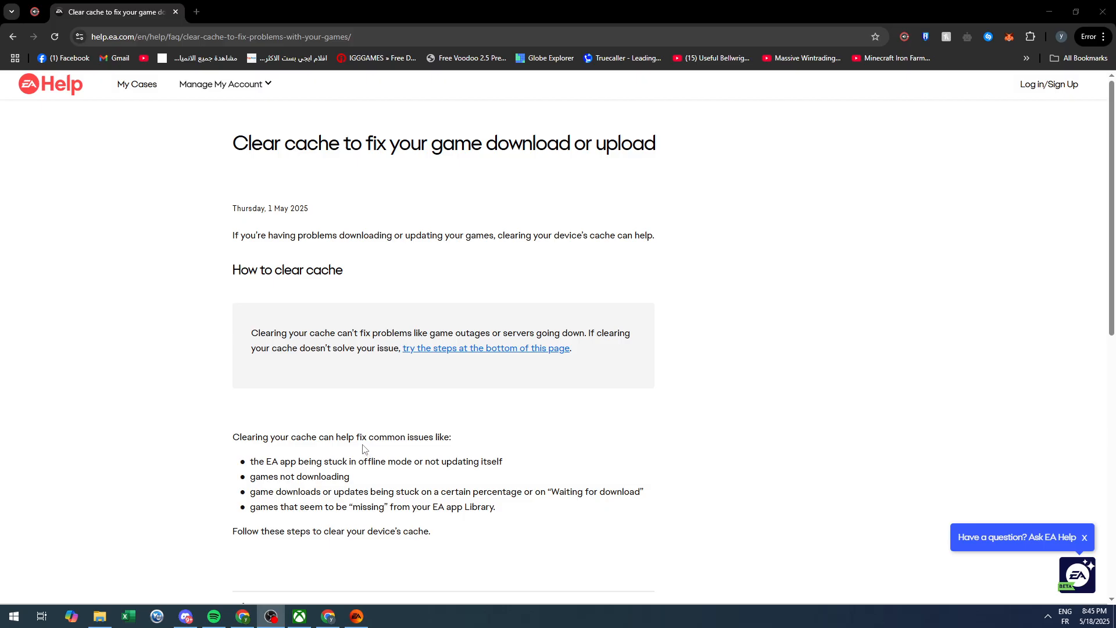
pyautogui.moveTo(363, 447)
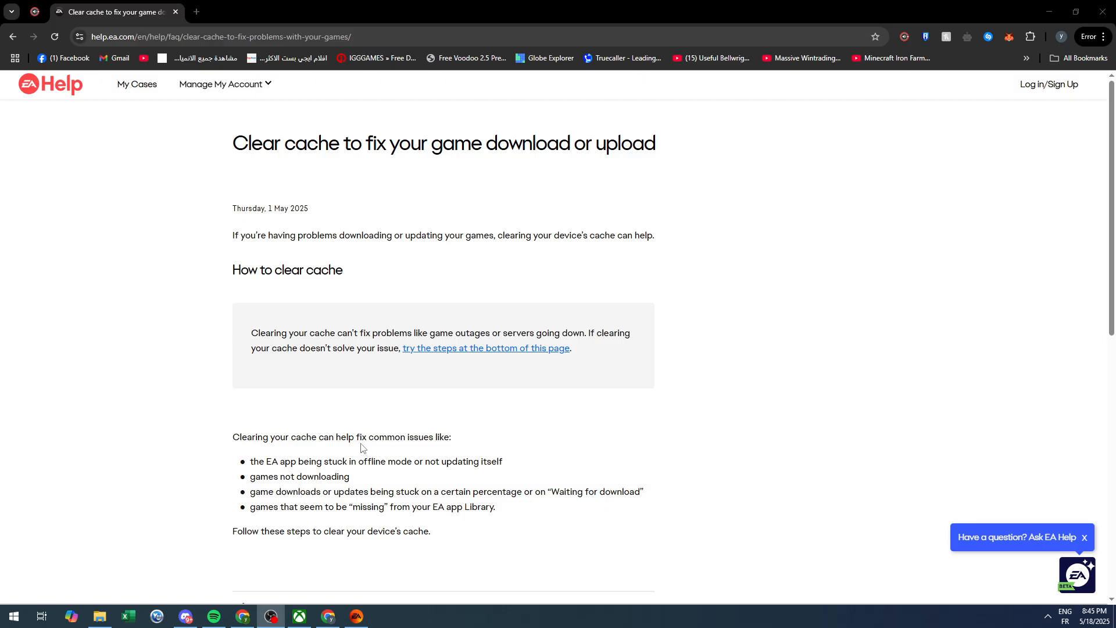
pyautogui.moveTo(359, 443)
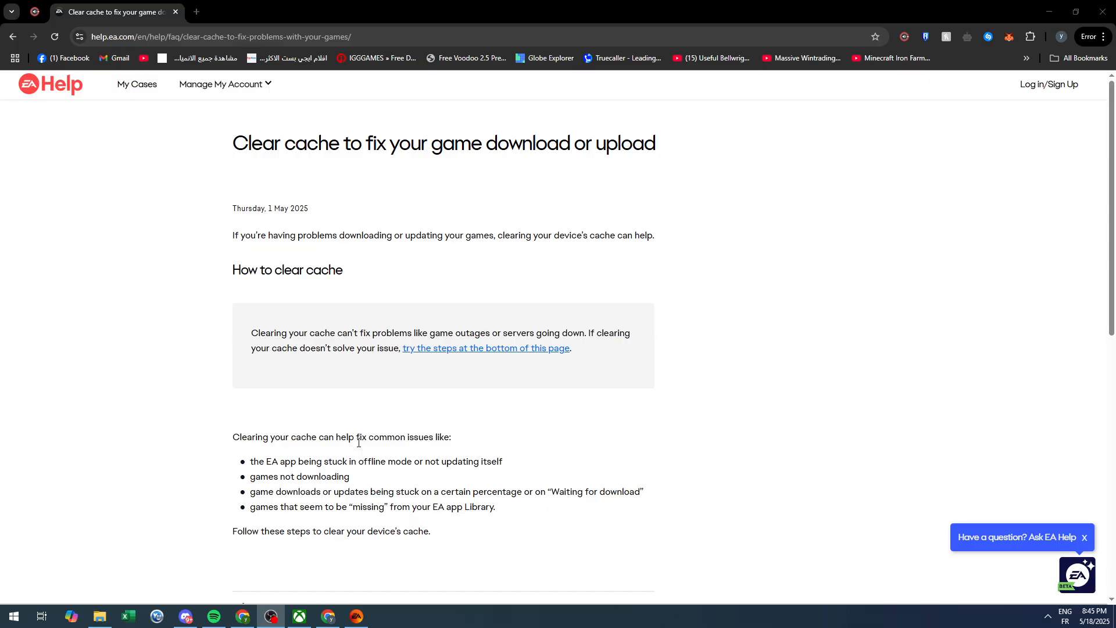
pyautogui.moveTo(782, 437)
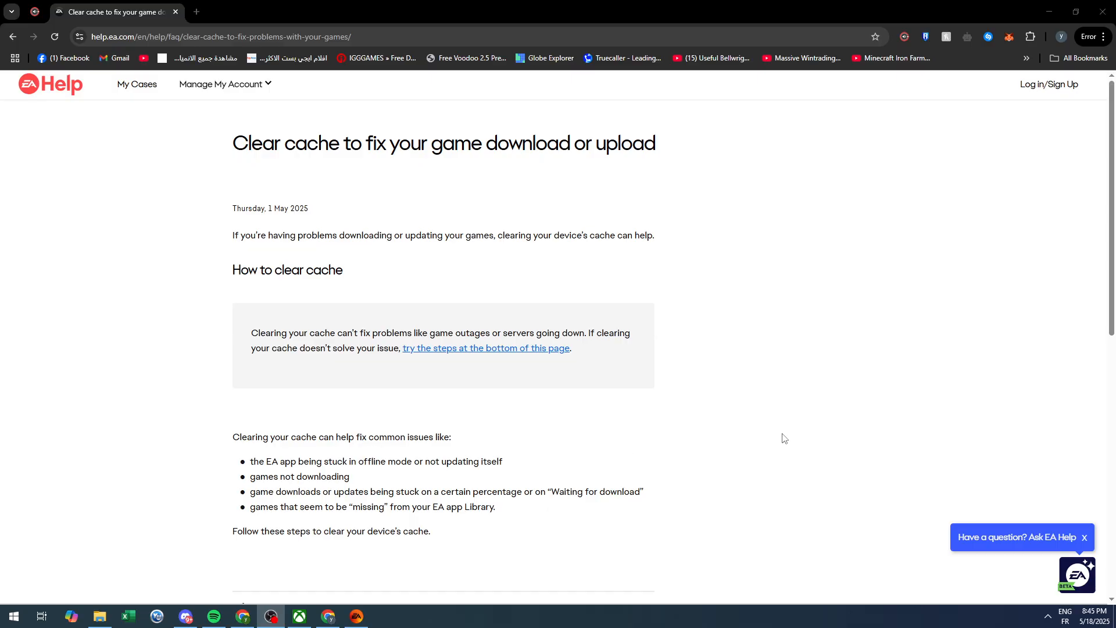